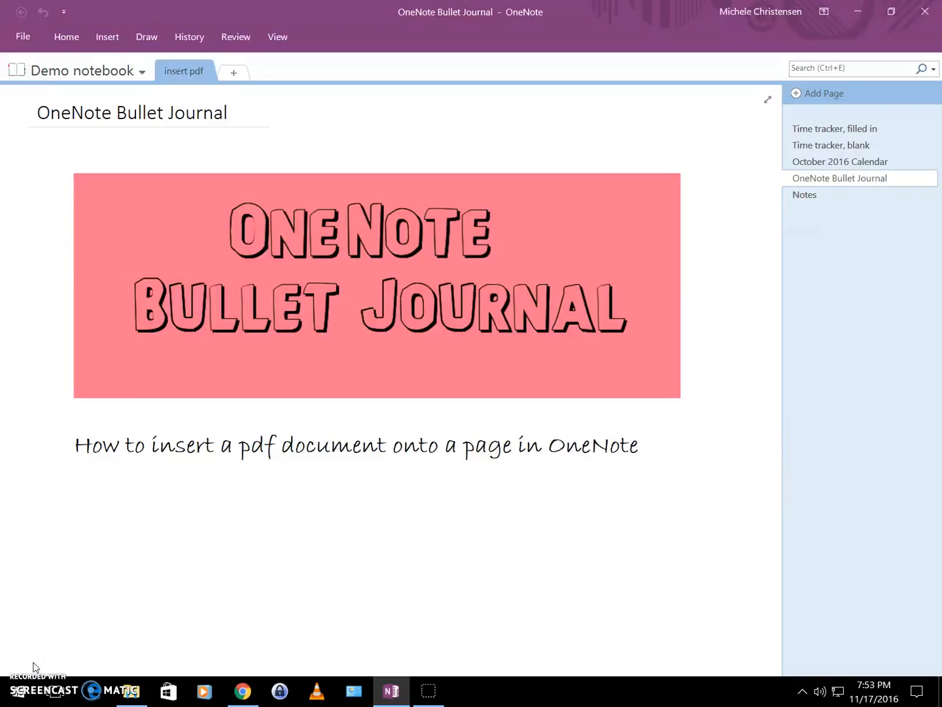
Open the 'Time tracker, blank' page showing the empty weekly planned-versus-actual grid
left_click(386, 603)
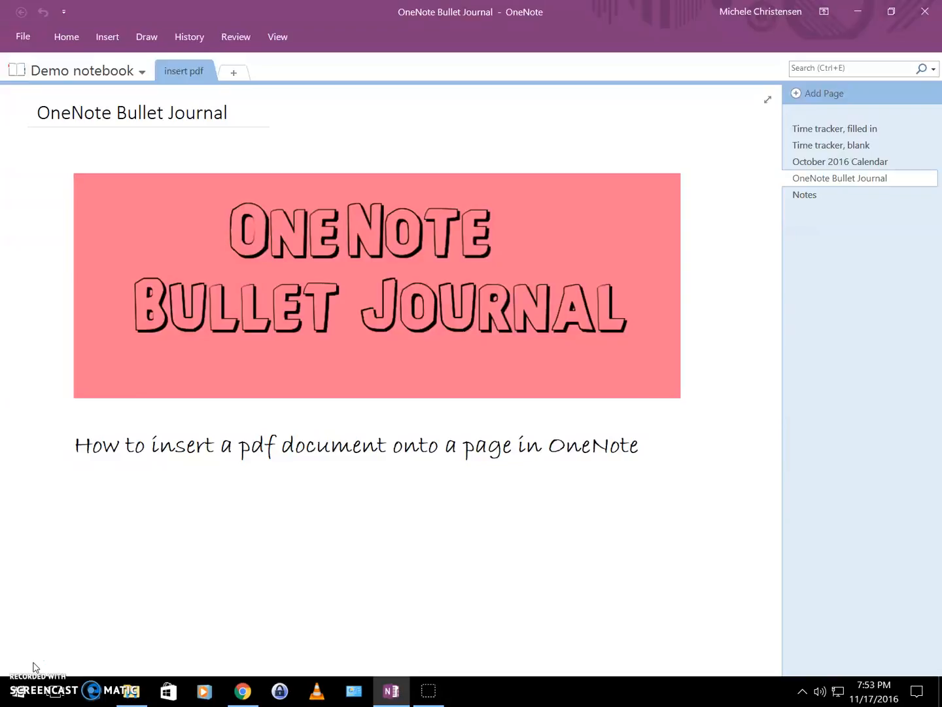
left_click(386, 603)
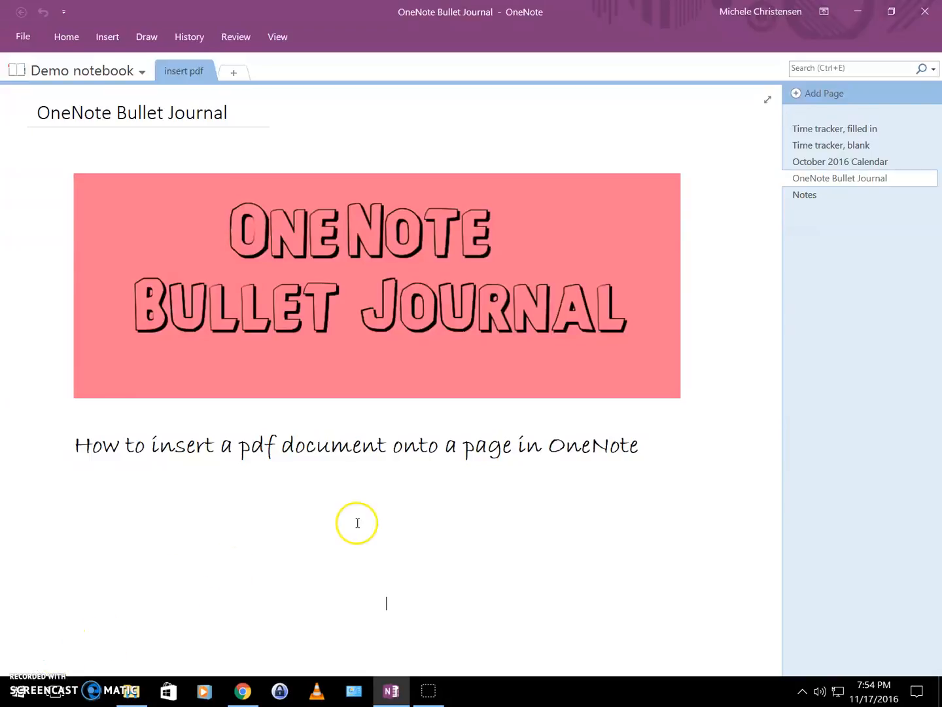
left_click(831, 145)
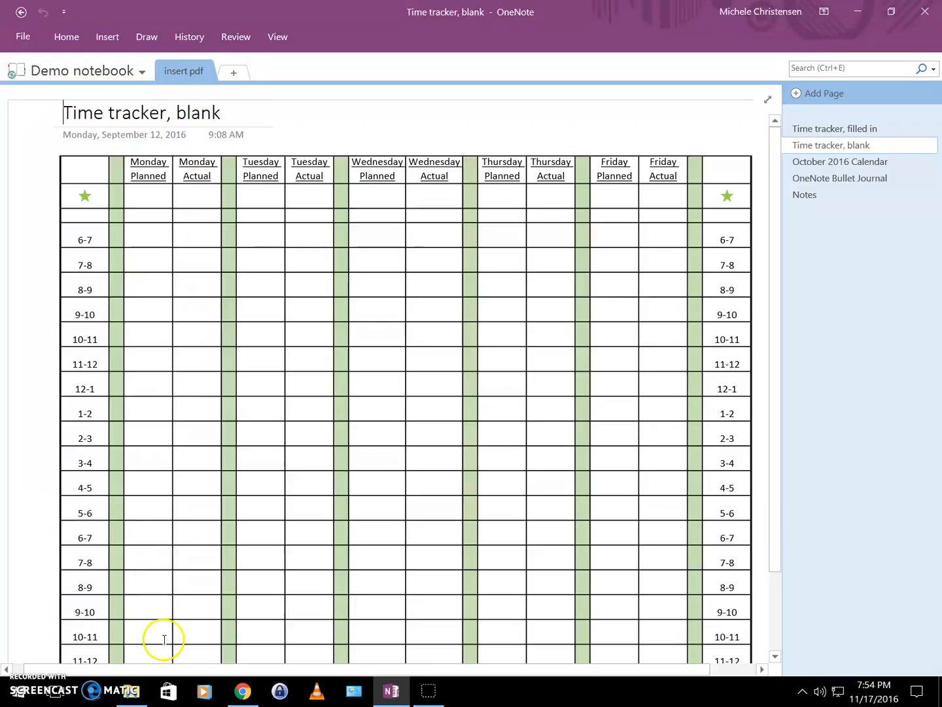
mouse_move(180, 328)
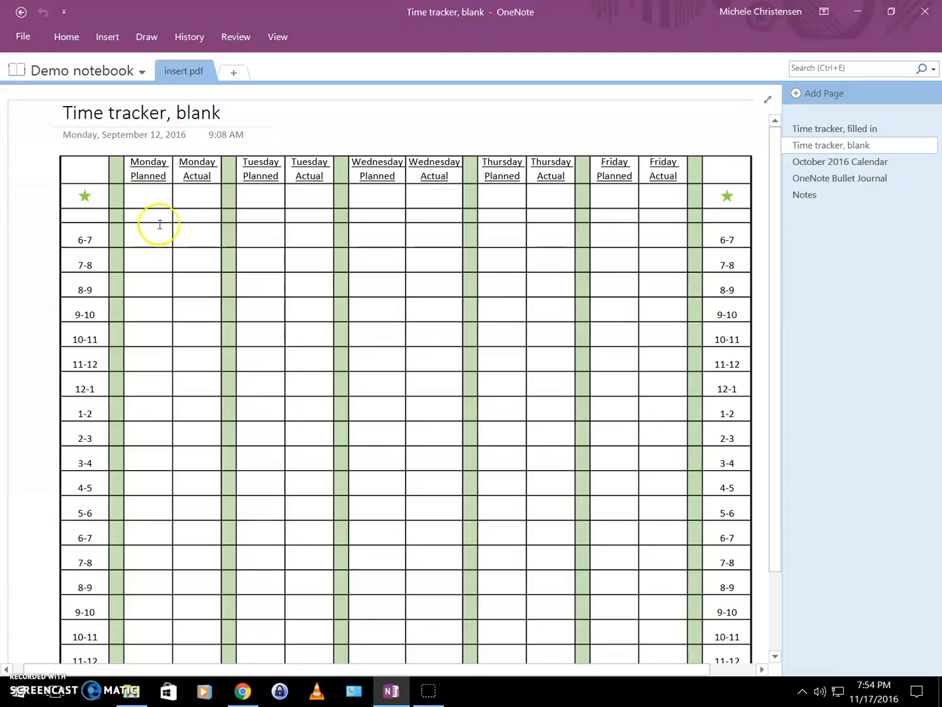
mouse_move(191, 501)
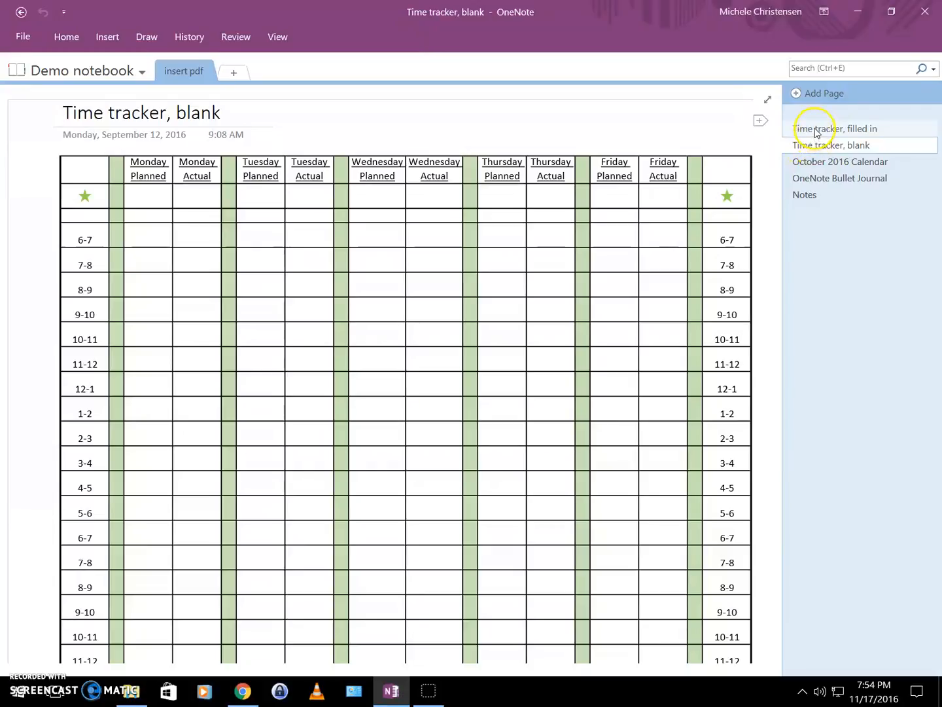
Switch to the 'Time tracker, filled in' page with colour-coded Monday and Tuesday blocks
left_click(834, 128)
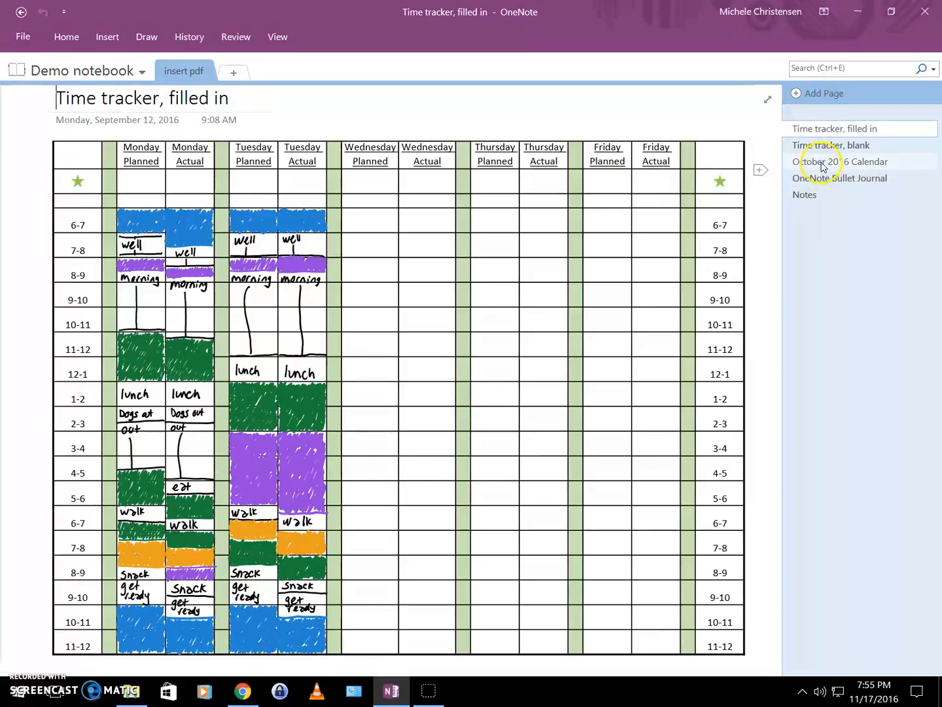
Open the 'October 2016 Calendar' page and scroll down through its handwritten entries
left_click(840, 161)
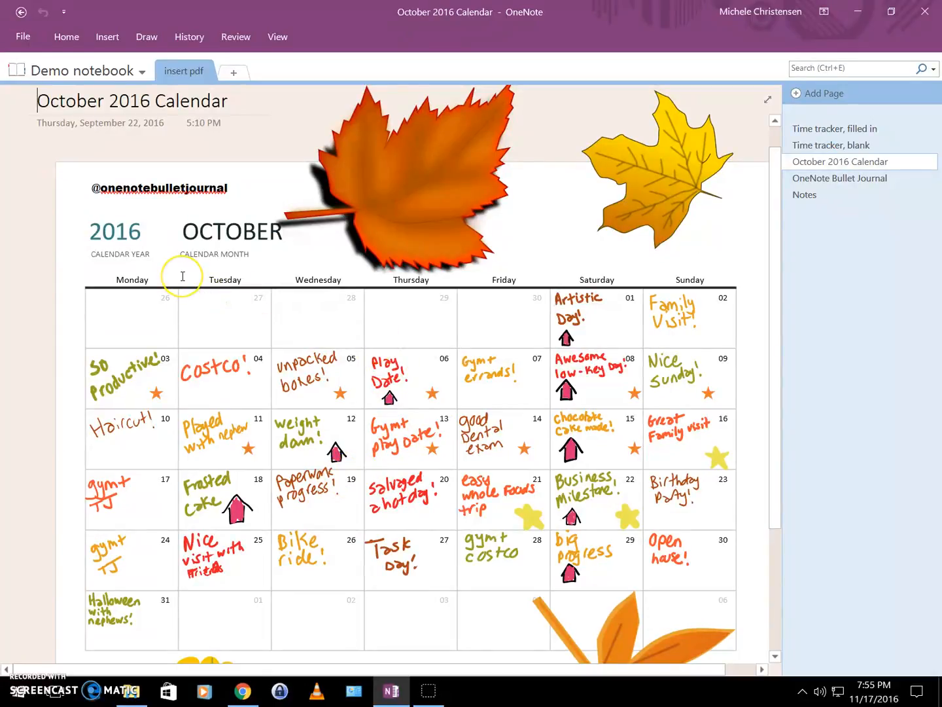
mouse_move(228, 258)
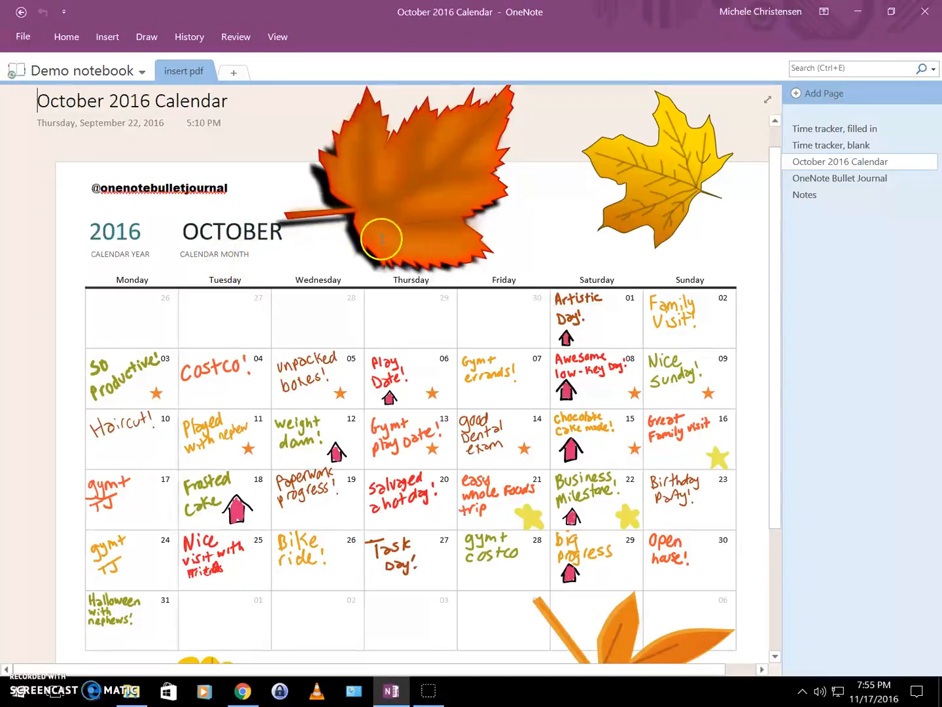
mouse_move(401, 179)
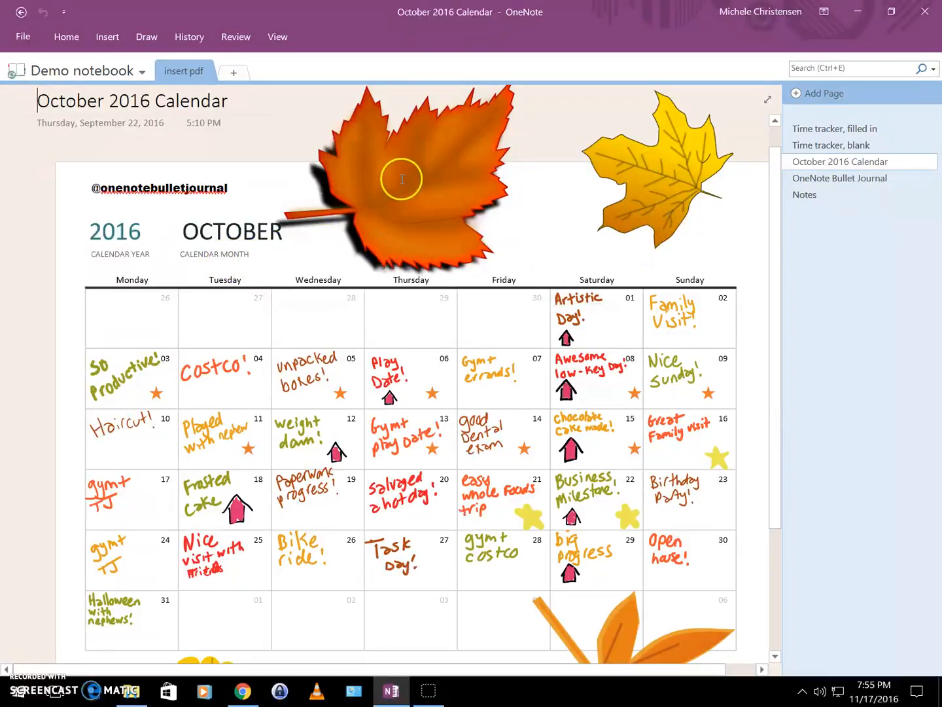
scroll("down", 3)
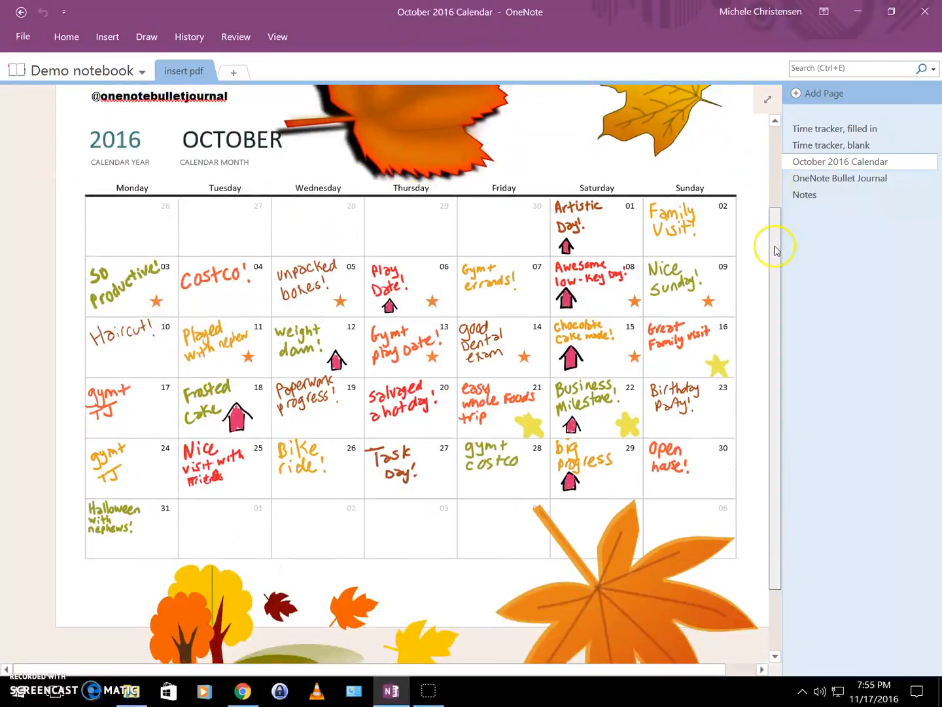
scroll("down", 3)
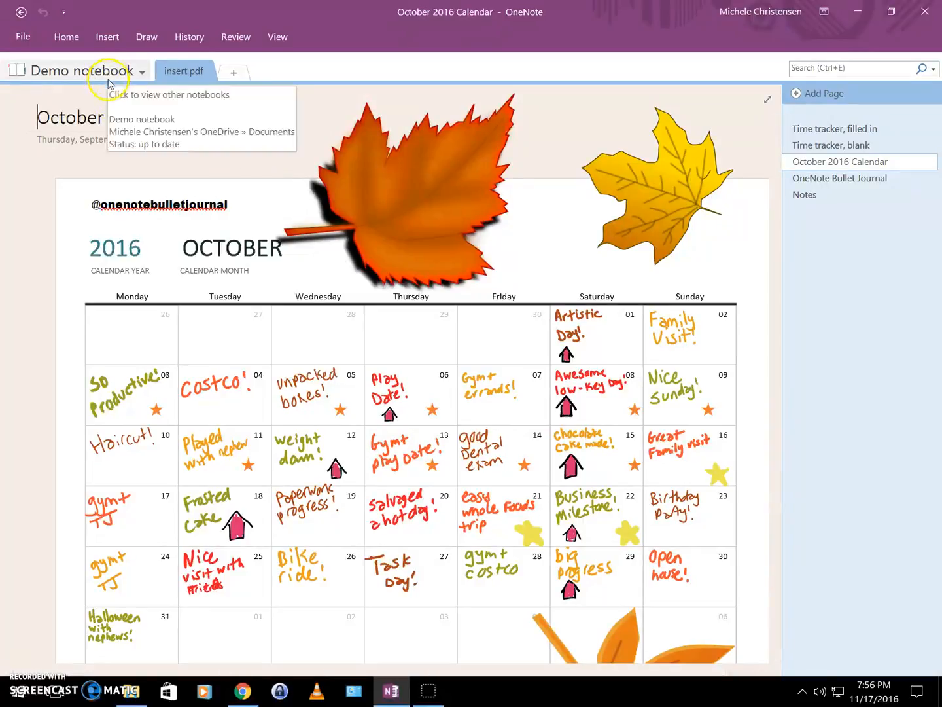
mouse_move(184, 70)
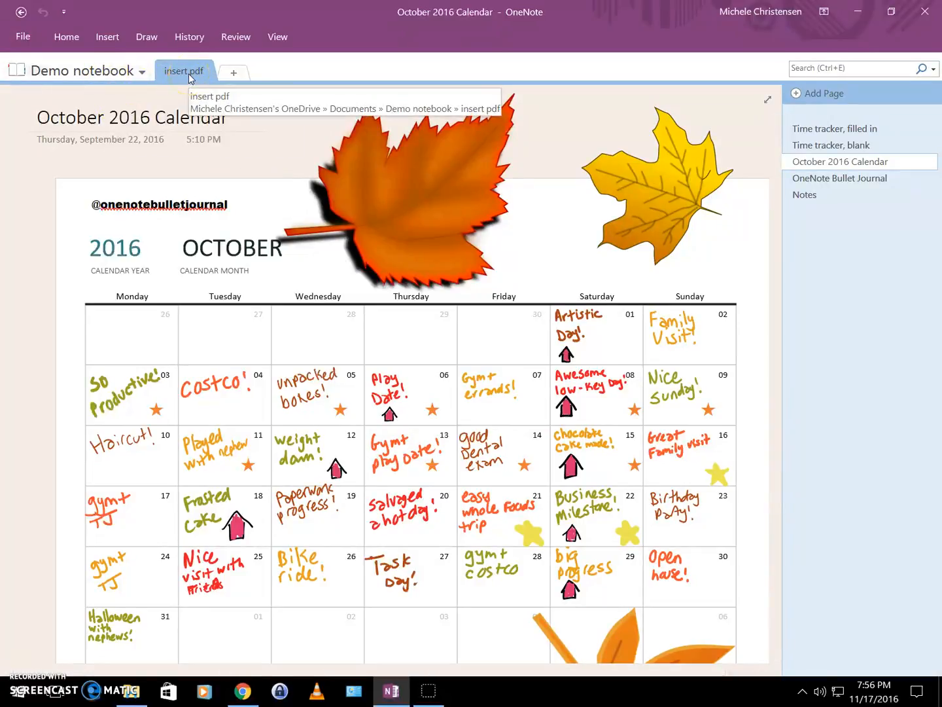
mouse_move(829, 86)
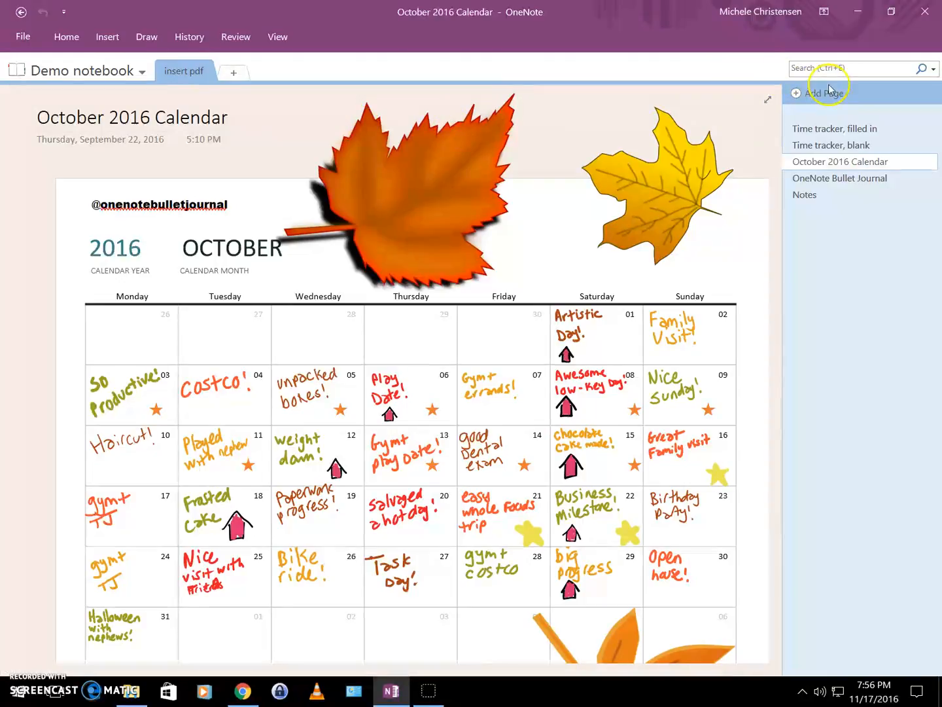
mouse_move(822, 93)
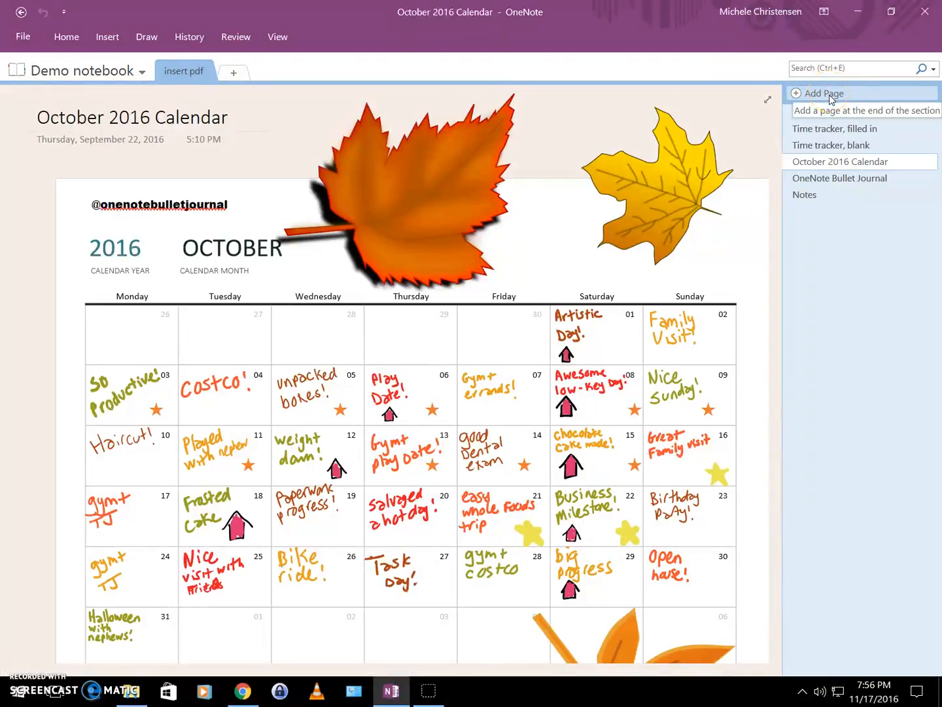
Add a new page at the top of the section titled 'Demo November Calendar'
left_click(824, 93)
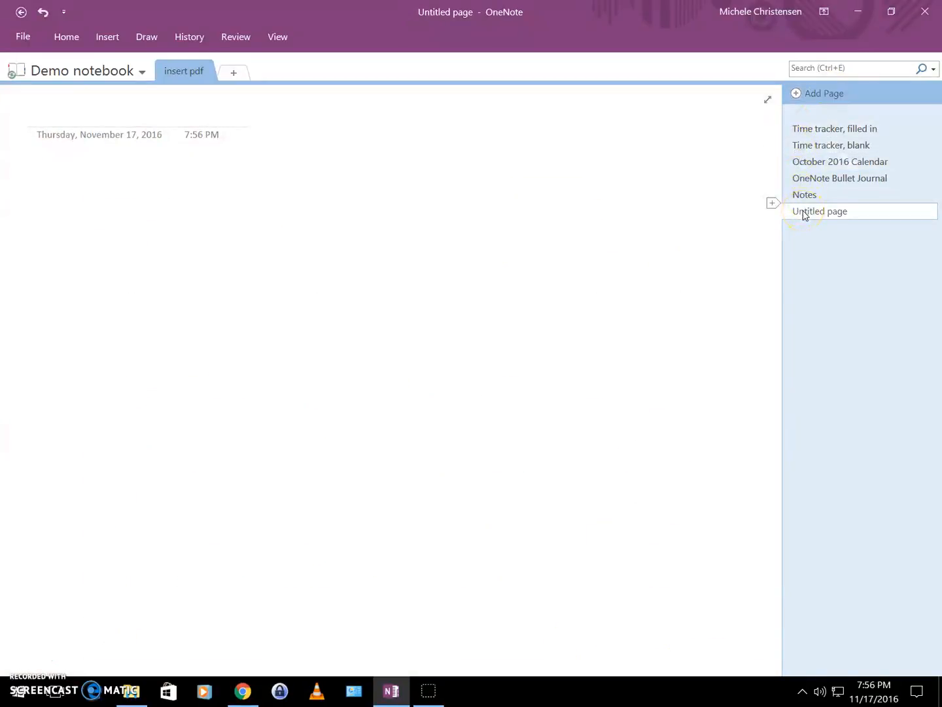
left_click(78, 111)
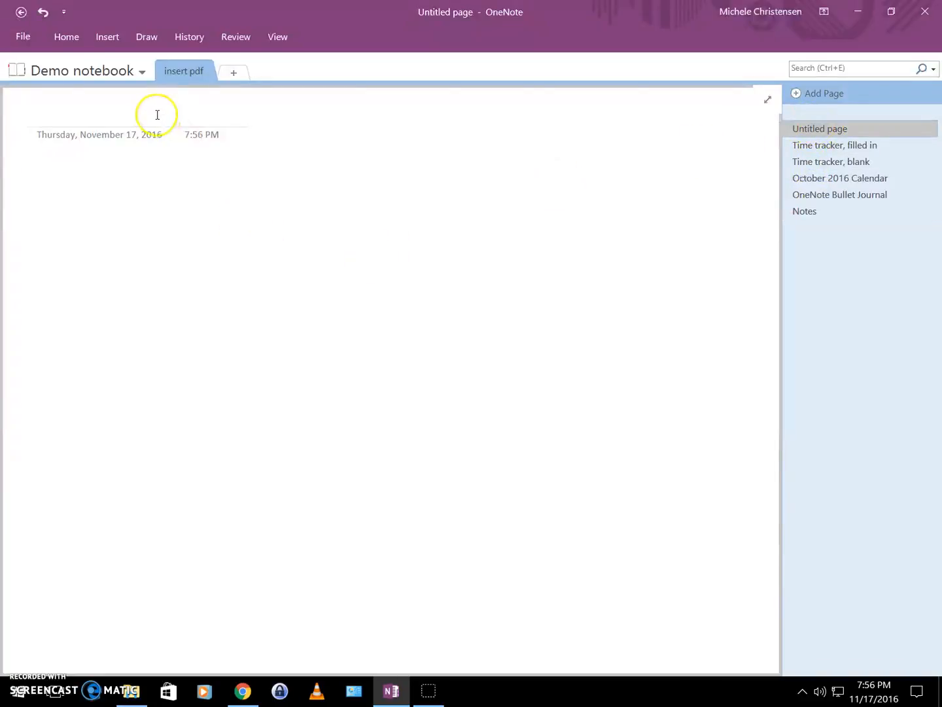
type("D")
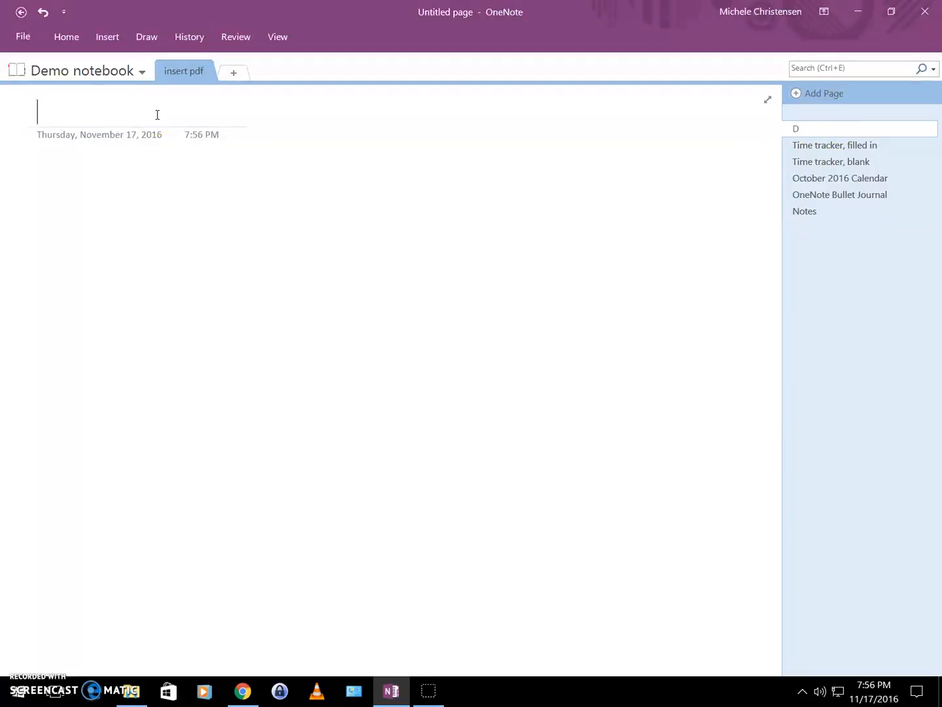
type("Demo November Calendar")
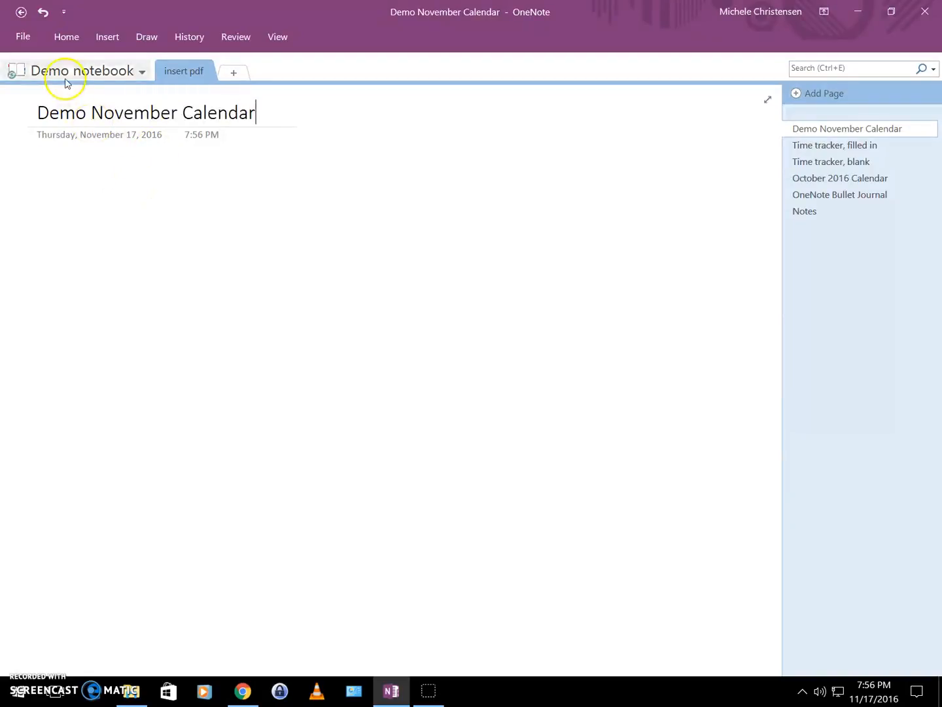
Insert onenotebulletjournal-nov16-portrait.pdf as a file printout on the page
left_click(108, 37)
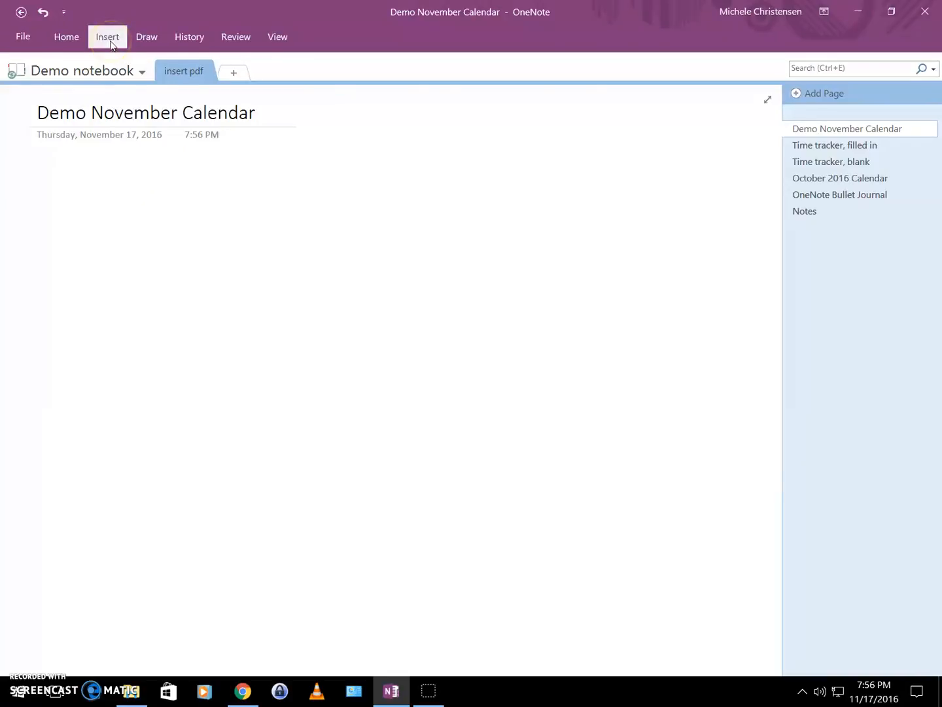
left_click(107, 36)
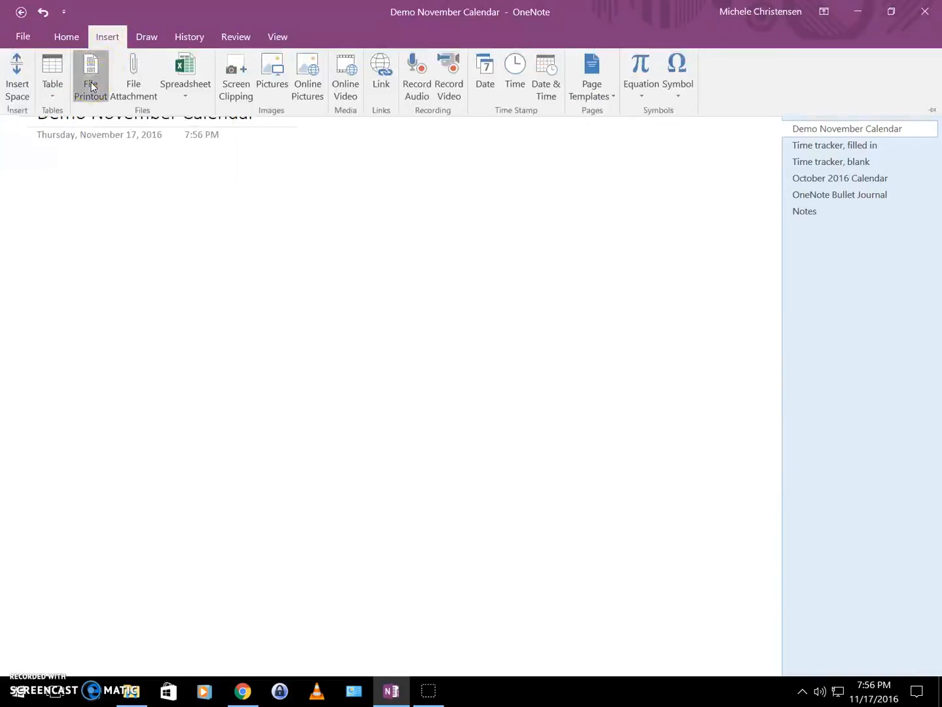
left_click(90, 77)
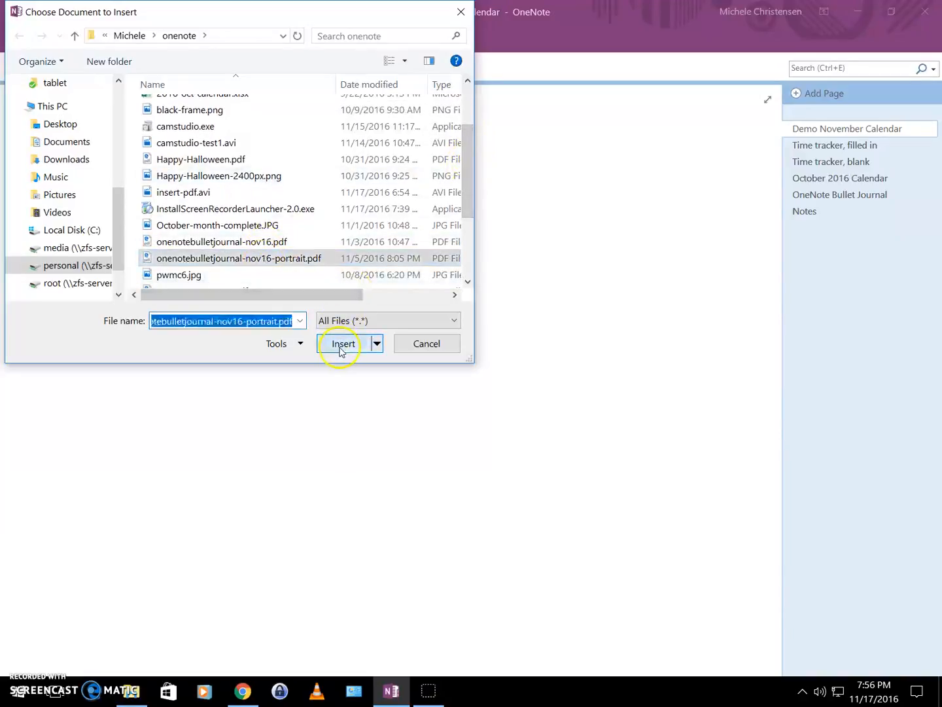
left_click(343, 343)
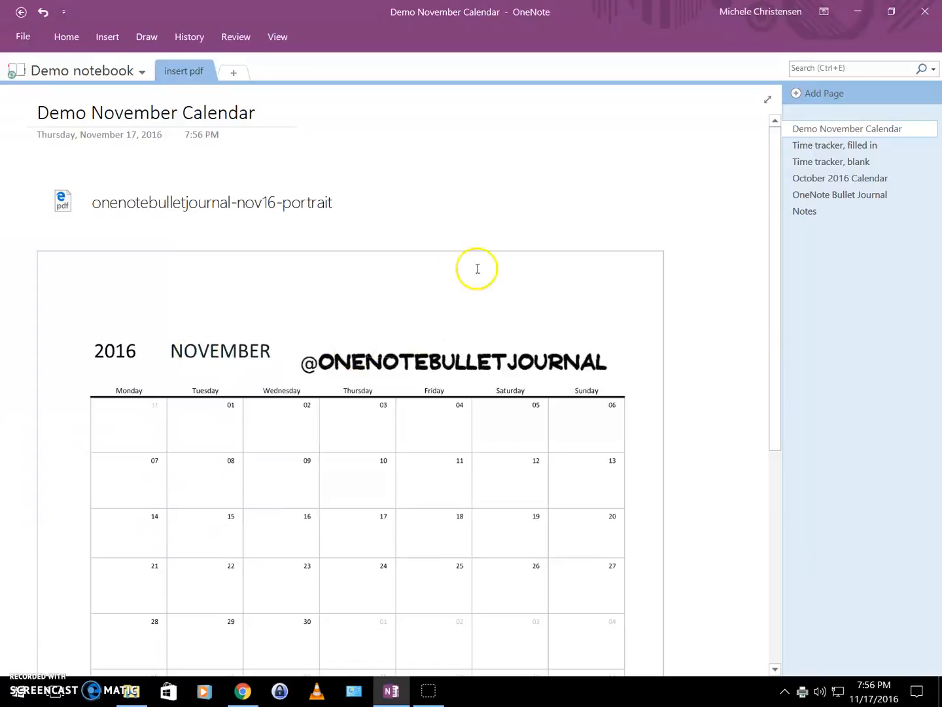
mouse_move(339, 214)
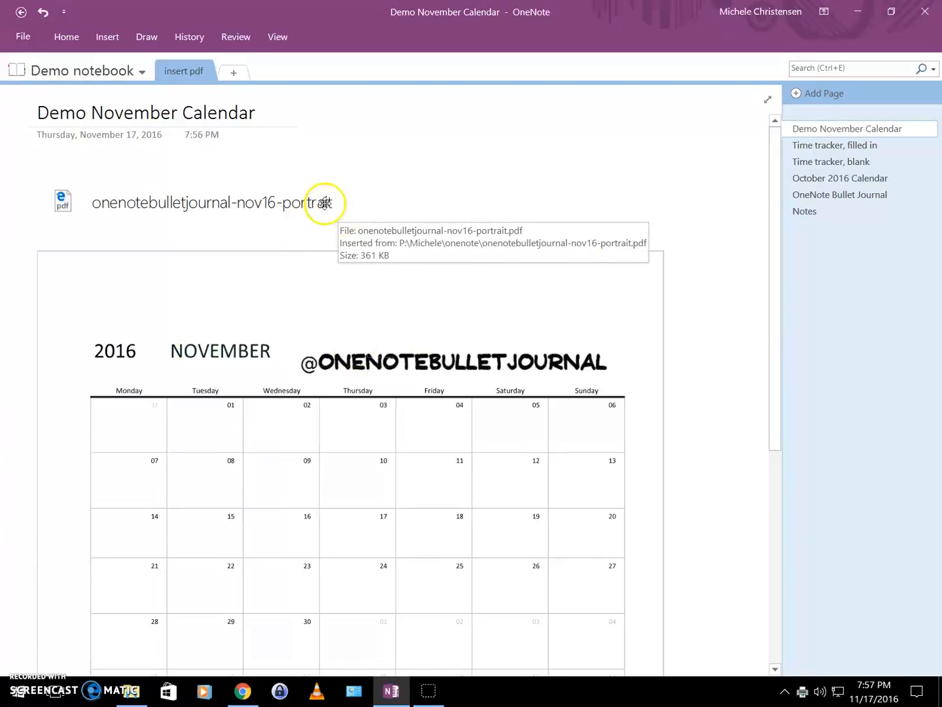
mouse_move(324, 202)
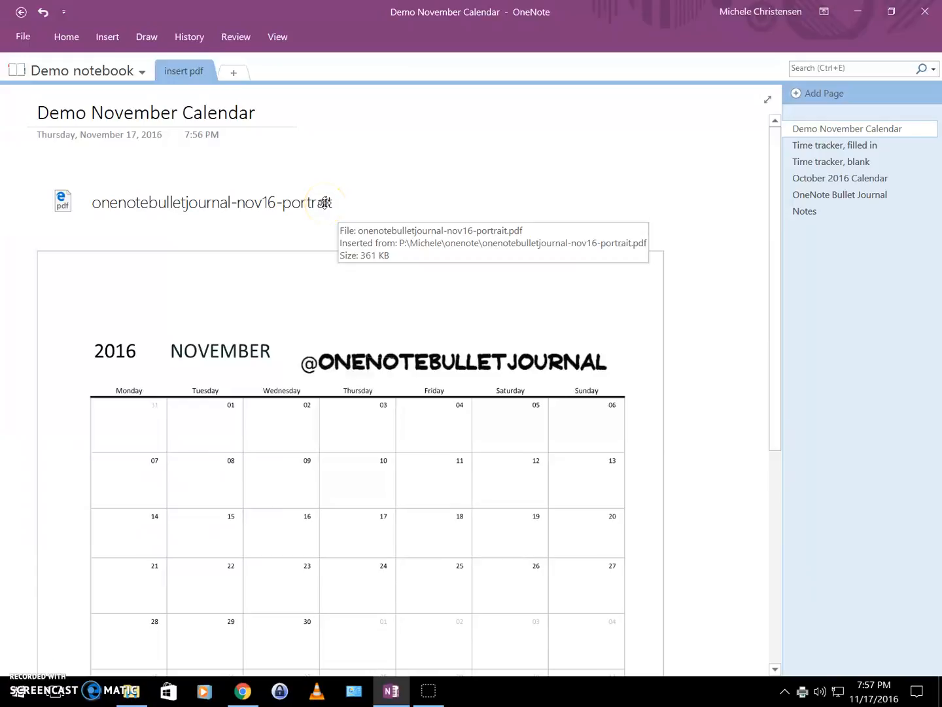
Delete the attached PDF file icon, leaving just the calendar printout image
left_click(38, 112)
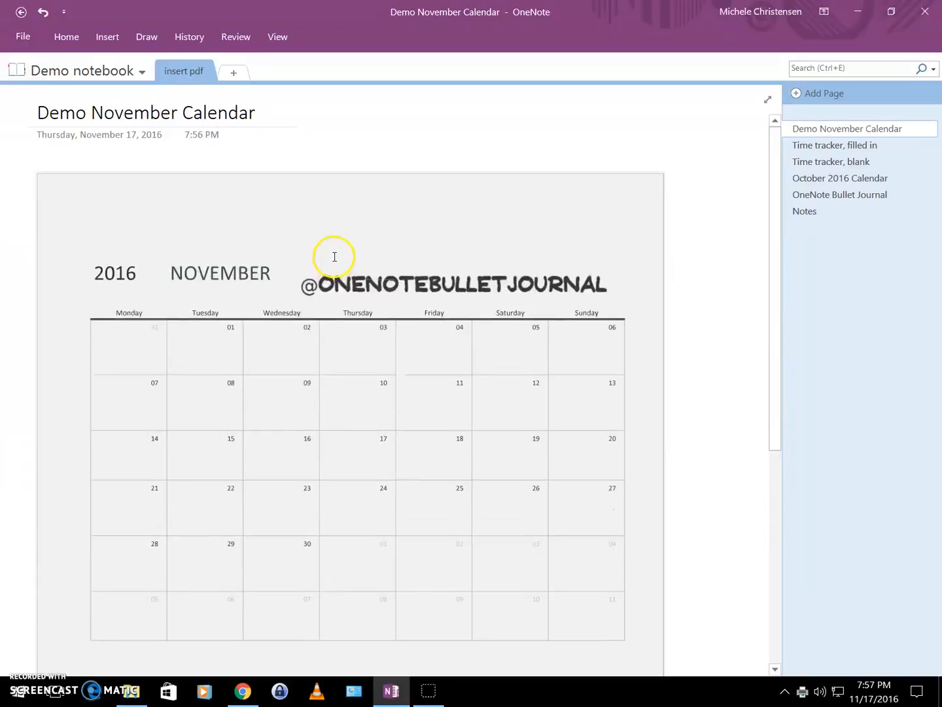
left_click(335, 256)
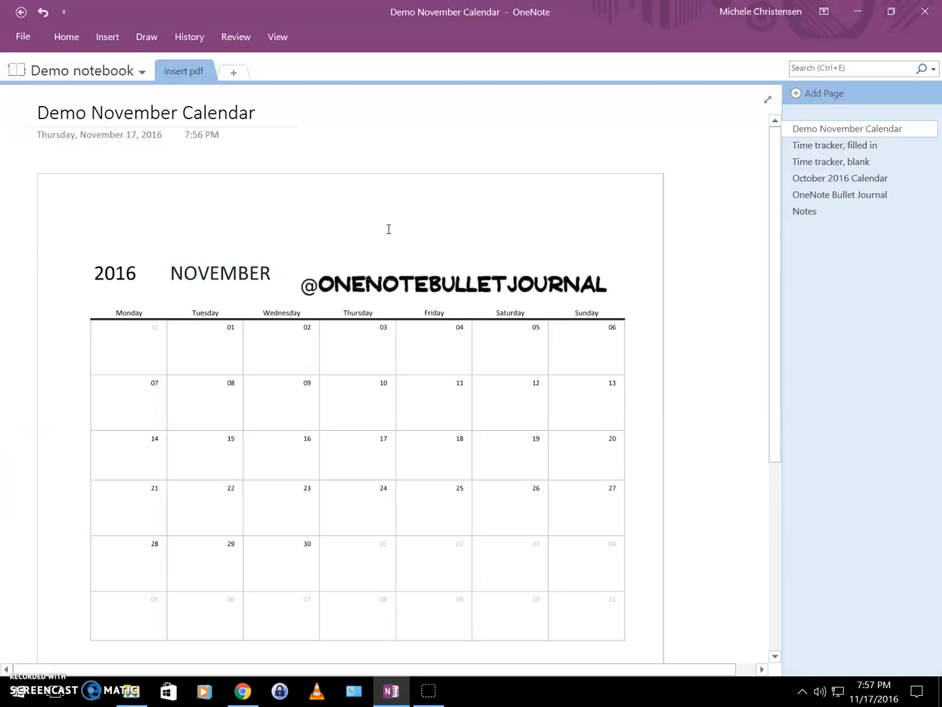
right_click(389, 229)
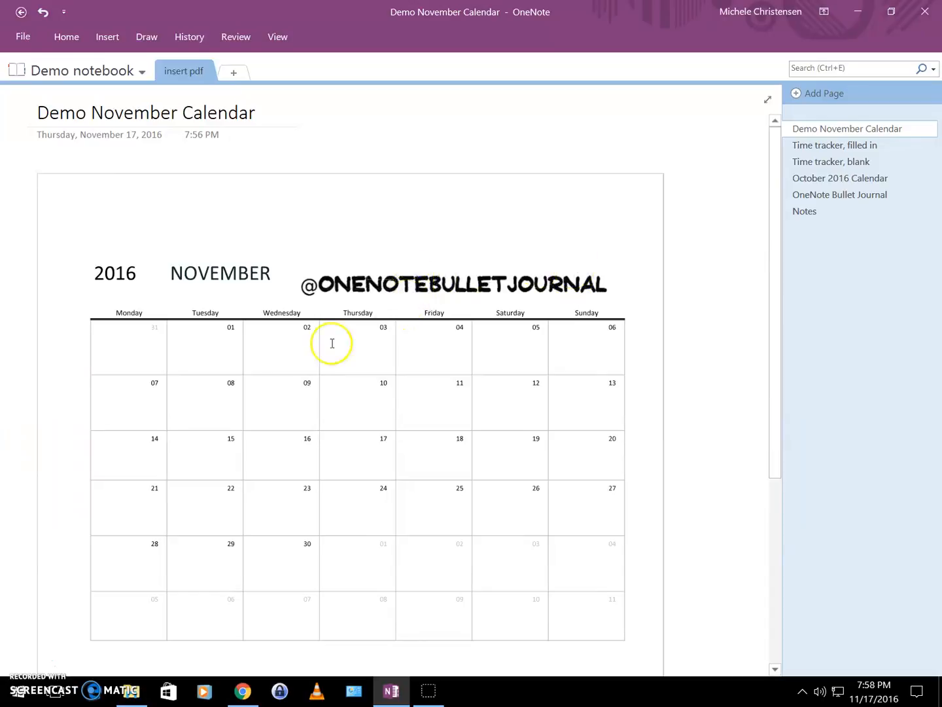
mouse_move(331, 387)
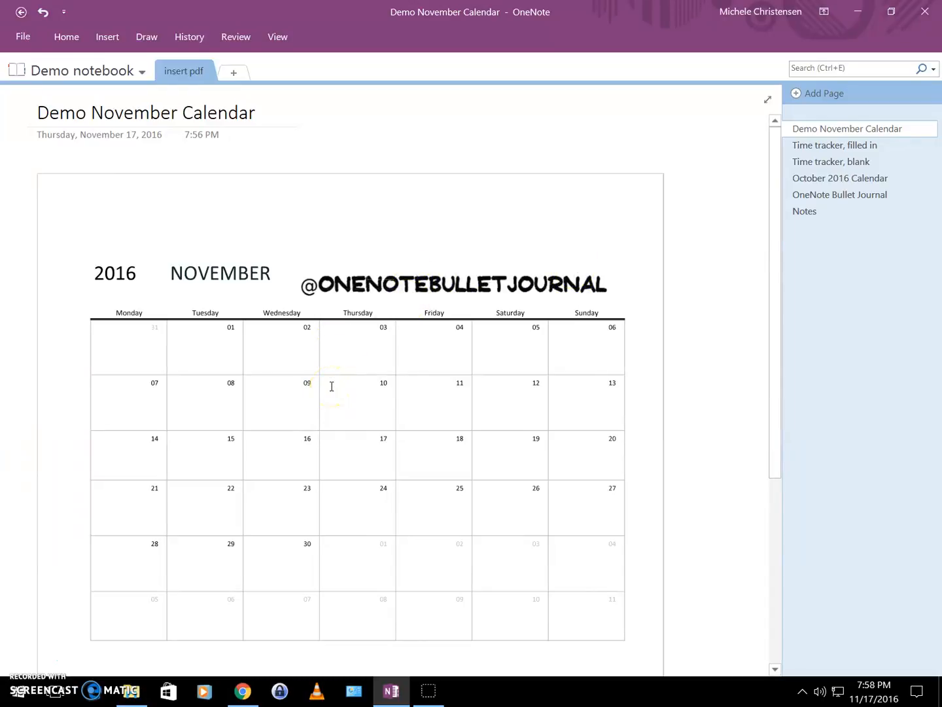
Type 'Dentist 10 AM' on the 10th and handwrite a 'vacation' line across the last week
type("Dentist")
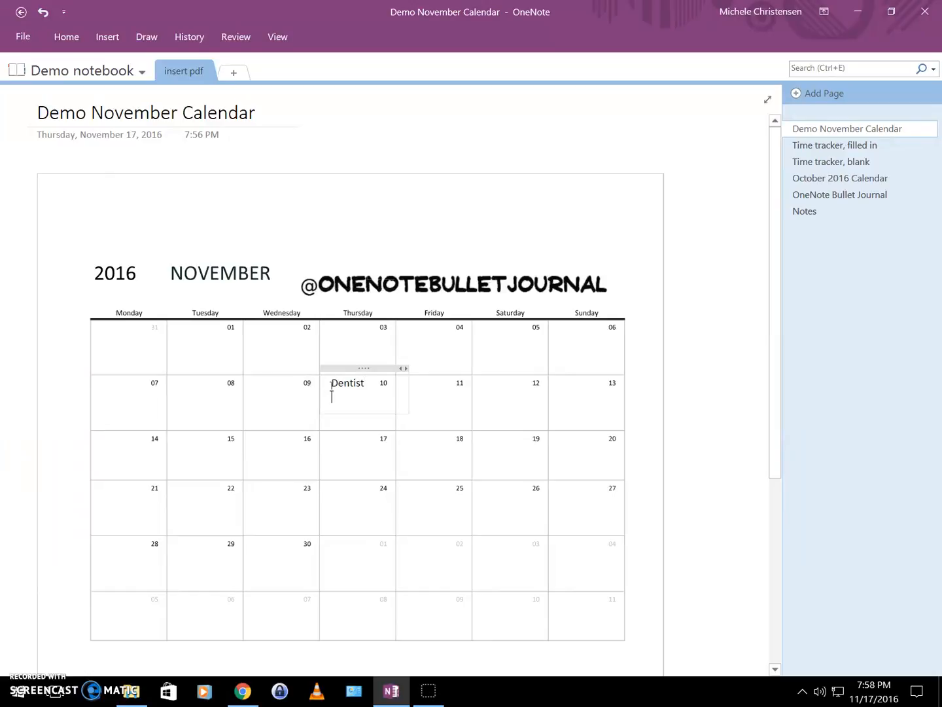
type("10 a")
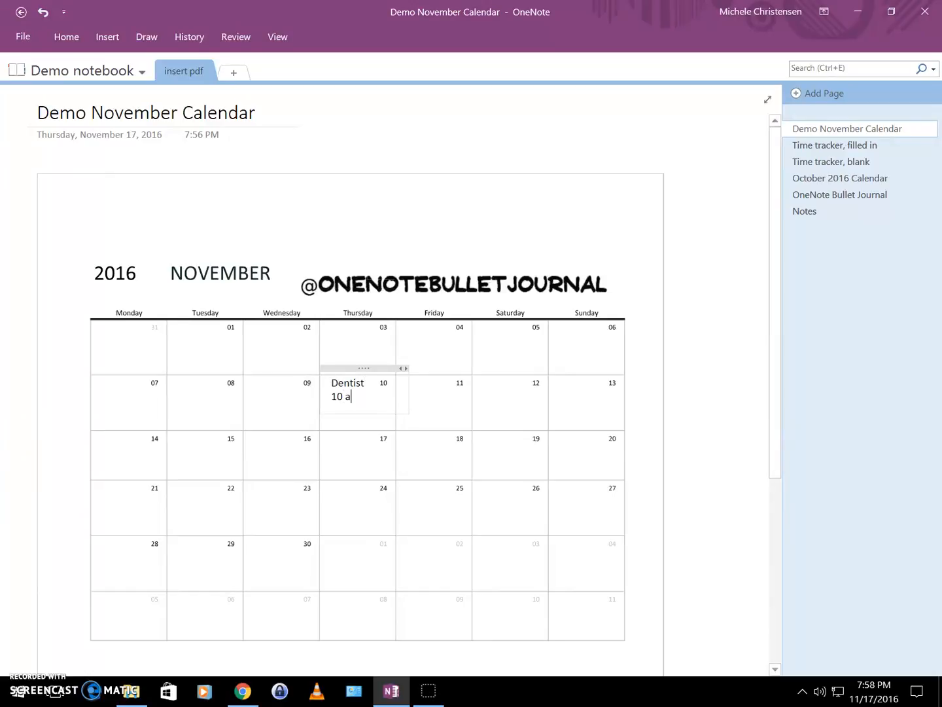
type("M")
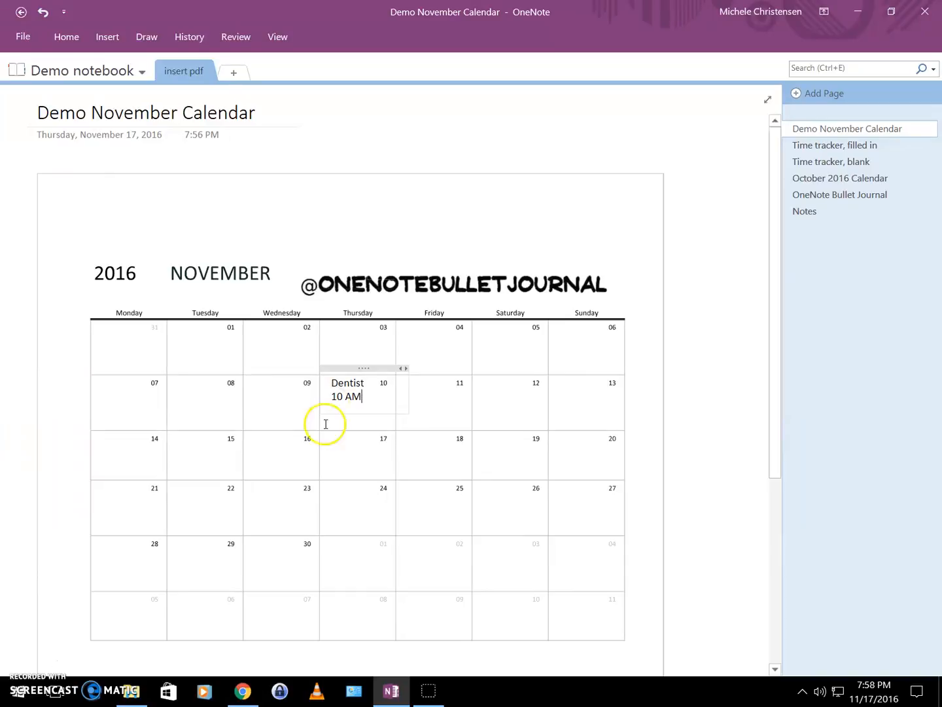
left_click(402, 207)
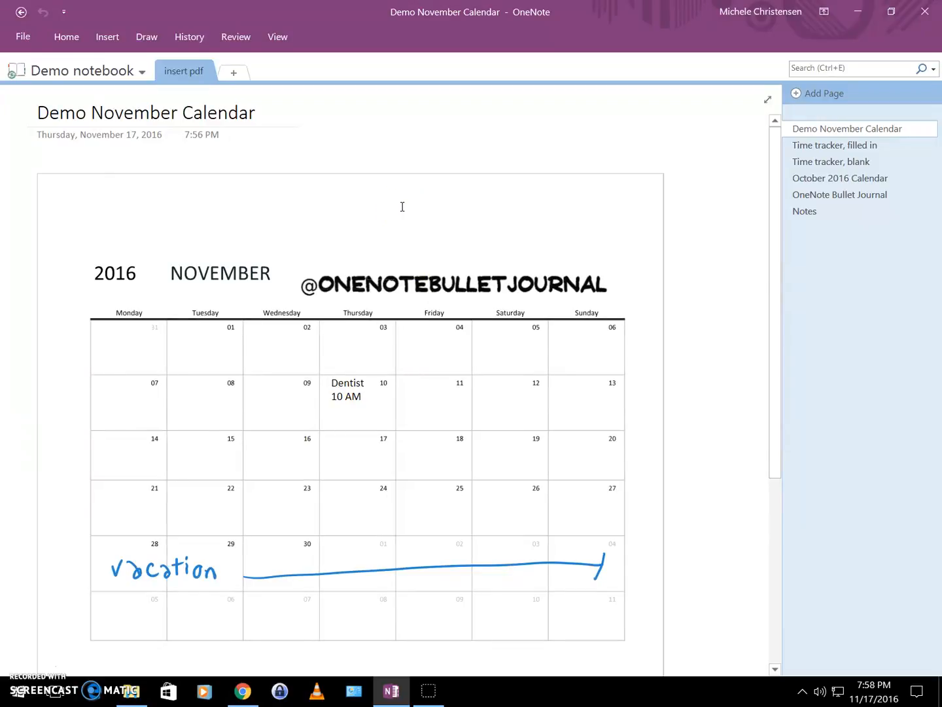
left_click(347, 390)
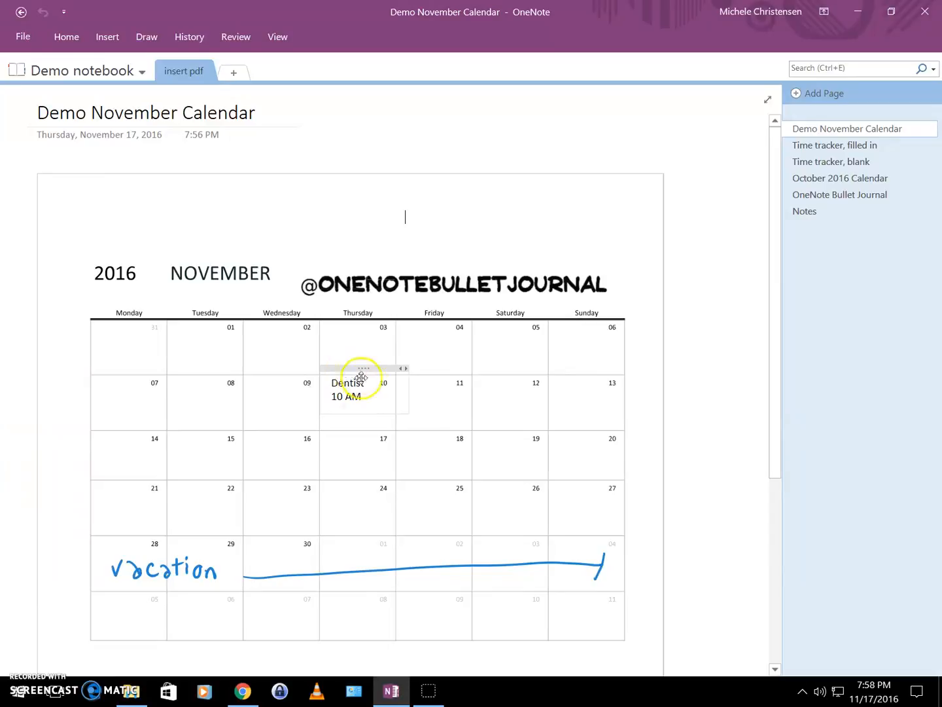
Drag the 'Dentist 10 AM' note from the 10th onto the 15th
left_click_drag(362, 368, 437, 423)
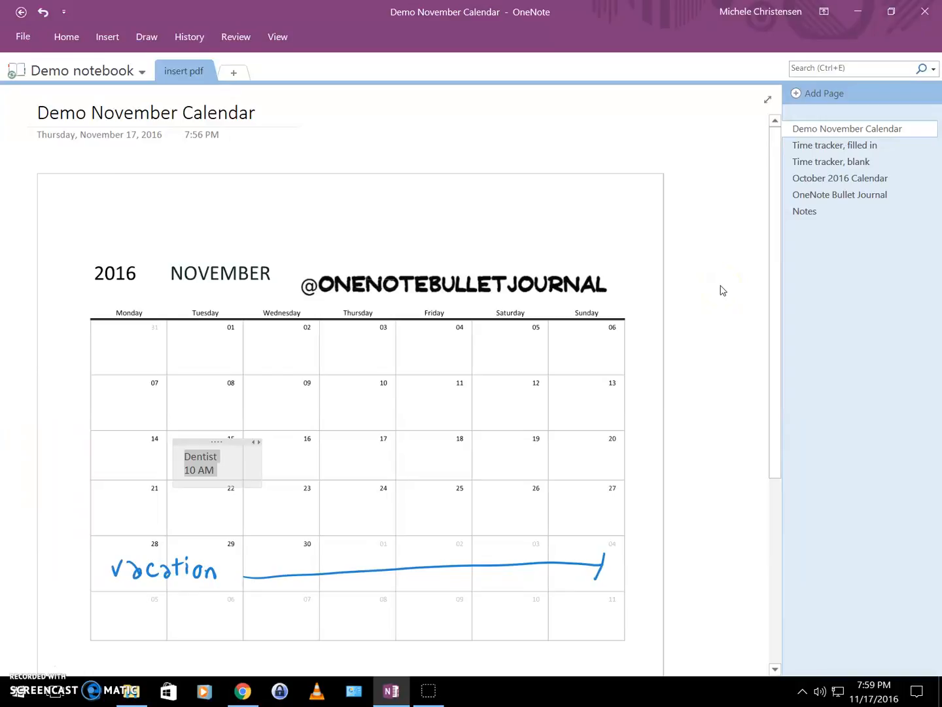
left_click(694, 290)
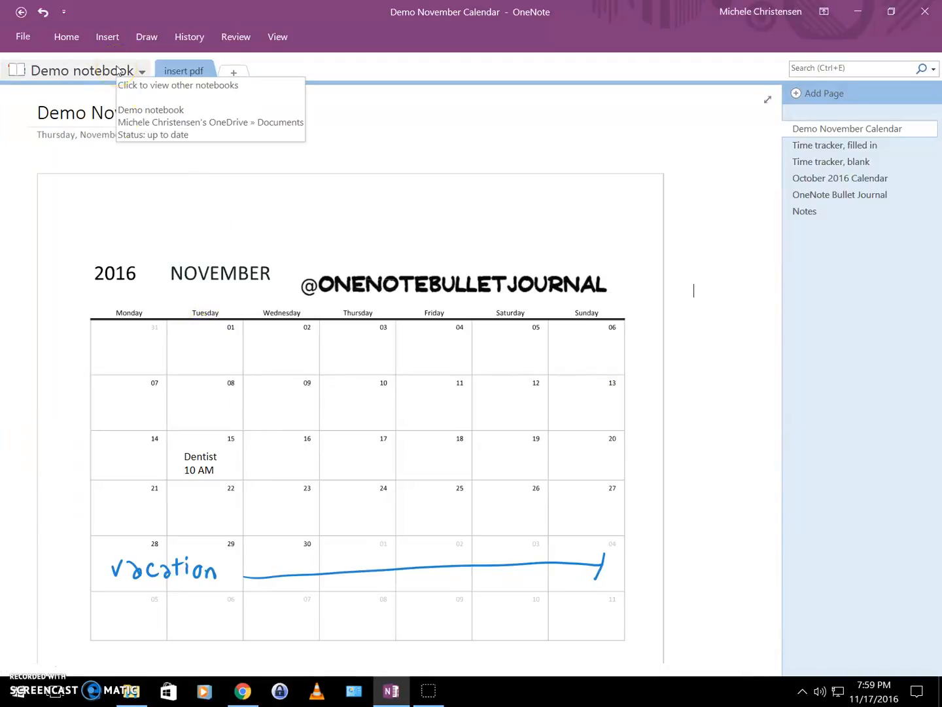
left_click(146, 36)
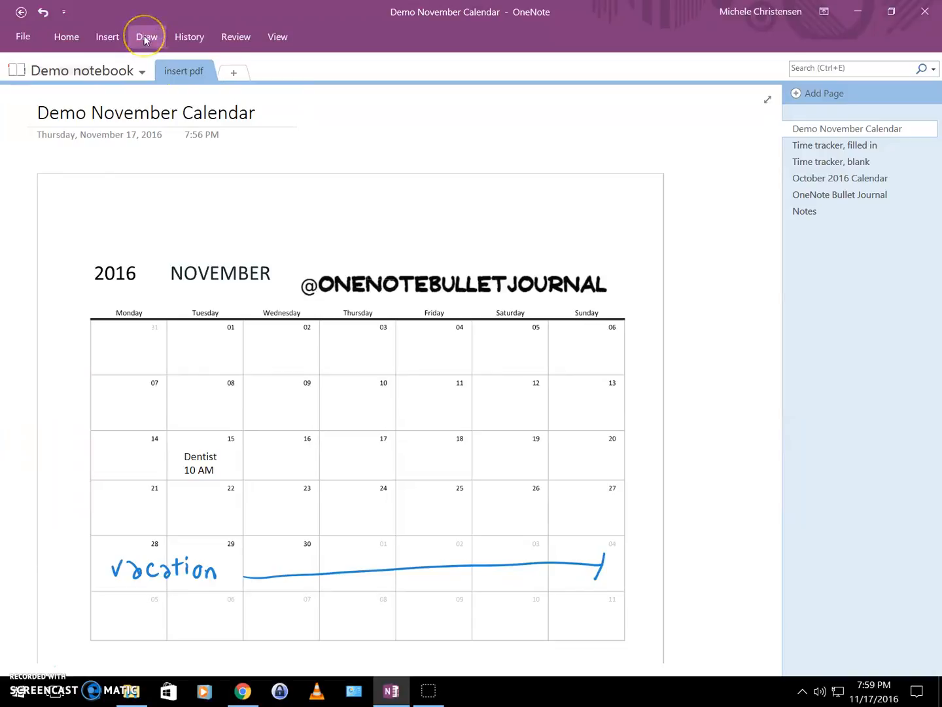
left_click(146, 36)
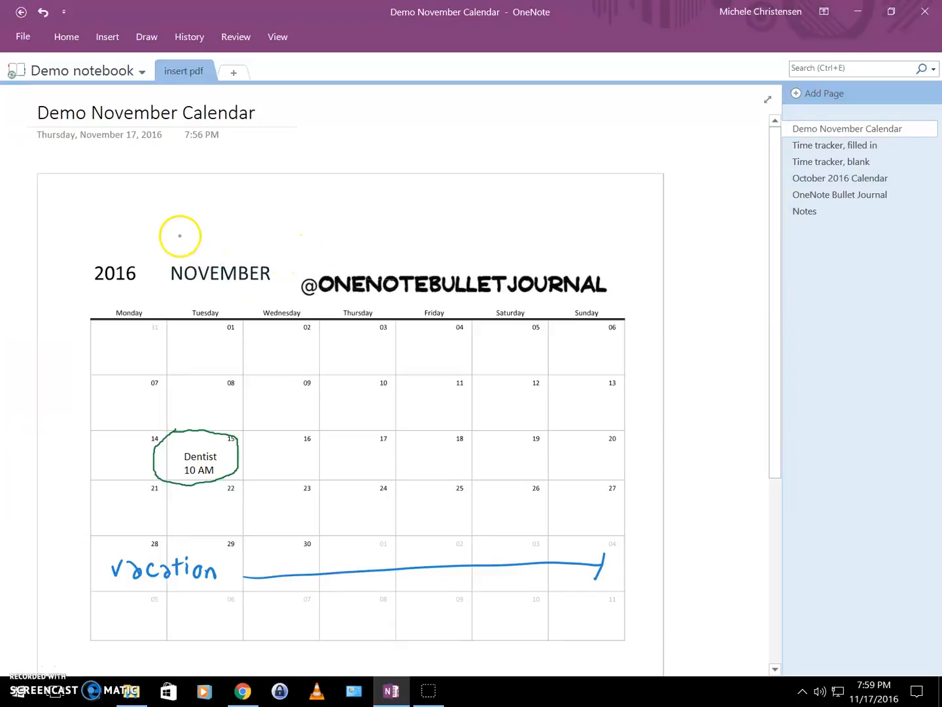
left_click(43, 11)
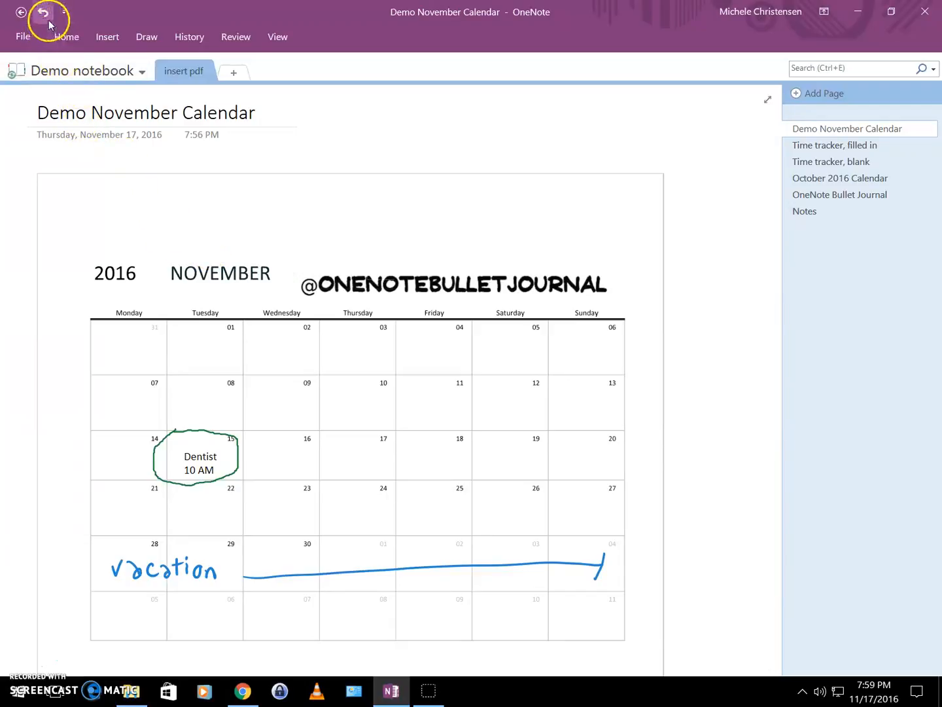
left_click(43, 12)
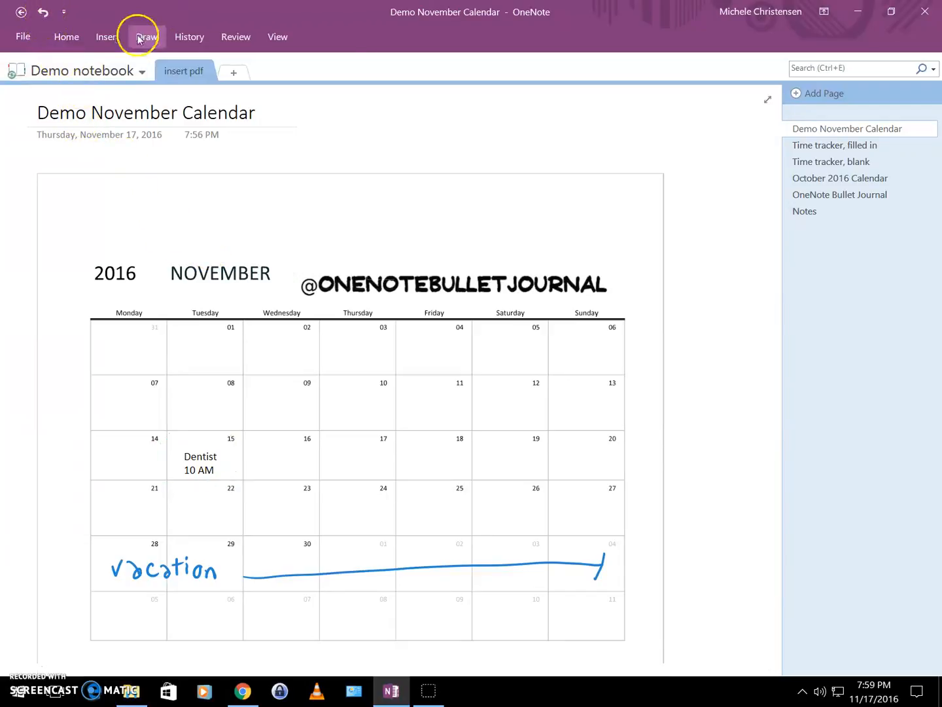
Draw a green ellipse around the Dentist note on the 15th and nudge it into place
left_click(145, 37)
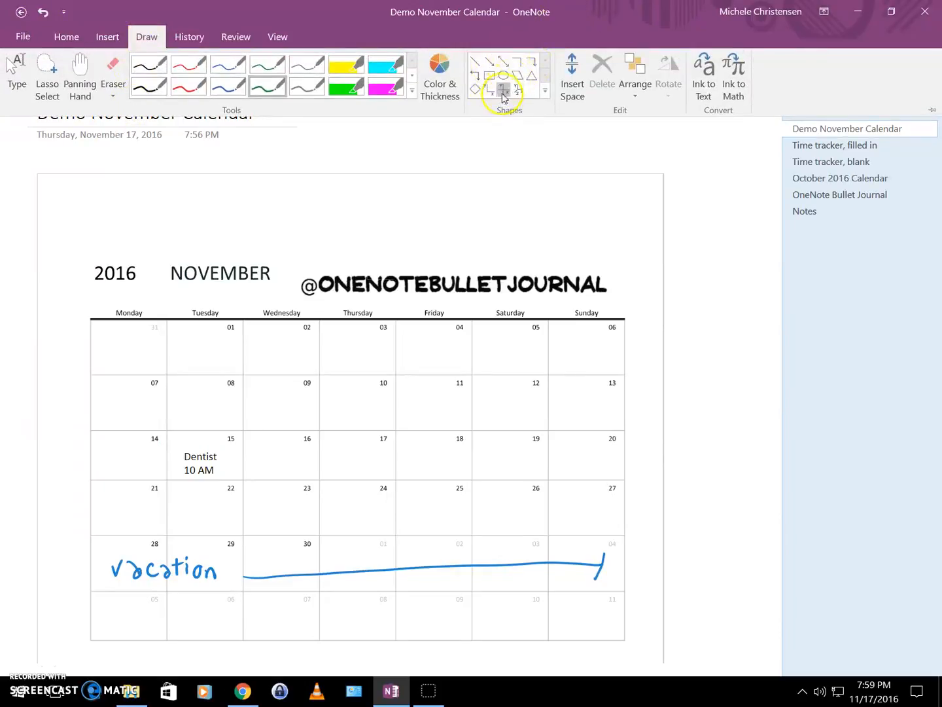
mouse_move(502, 88)
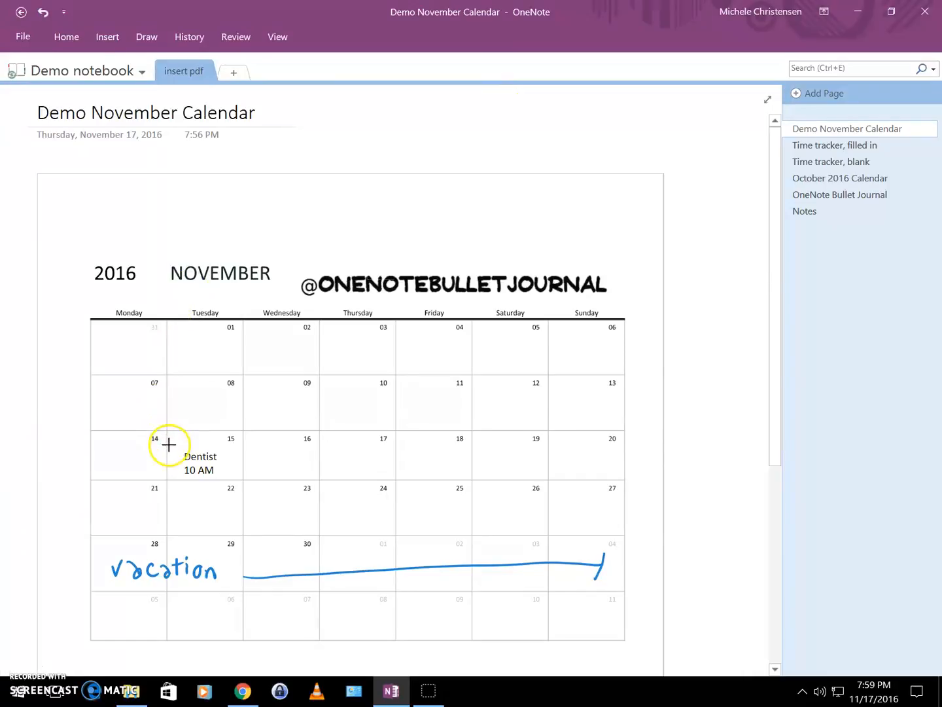
left_click_drag(167, 435, 242, 485)
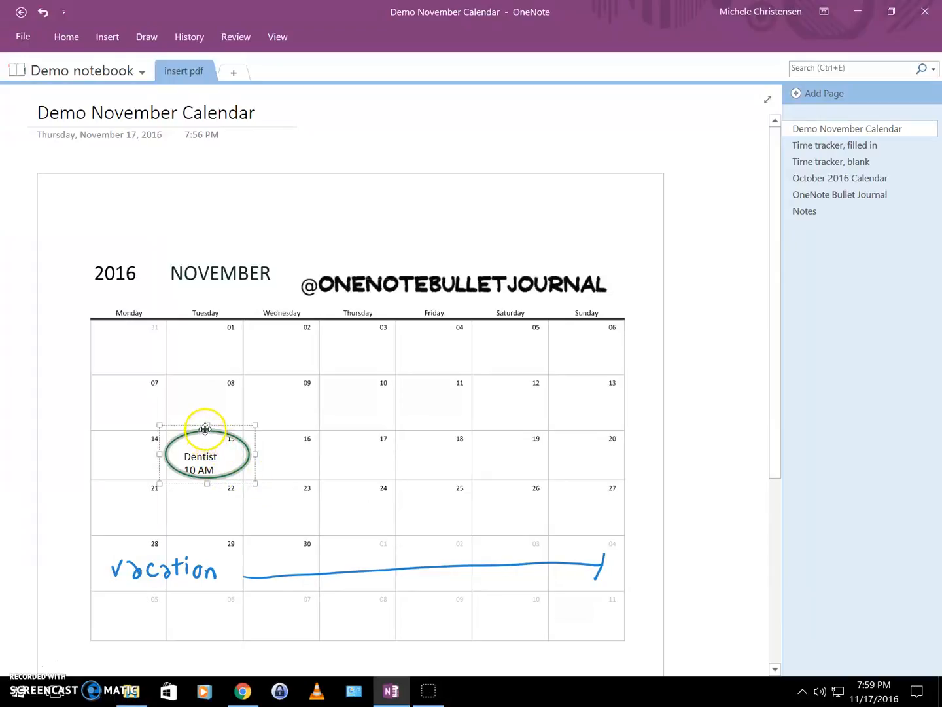
left_click_drag(206, 429, 205, 458)
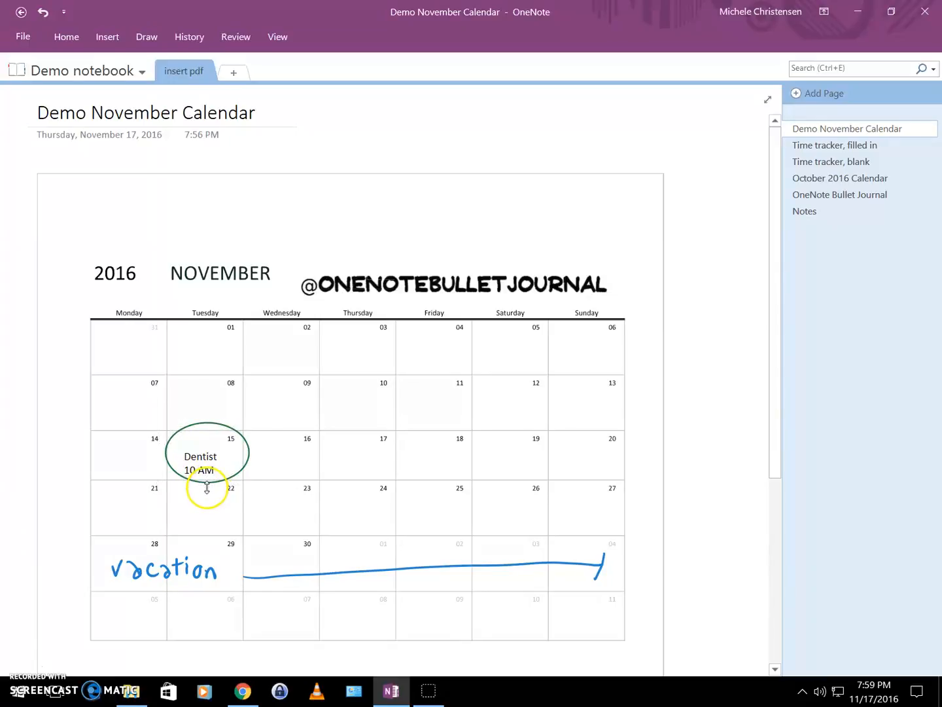
left_click(207, 456)
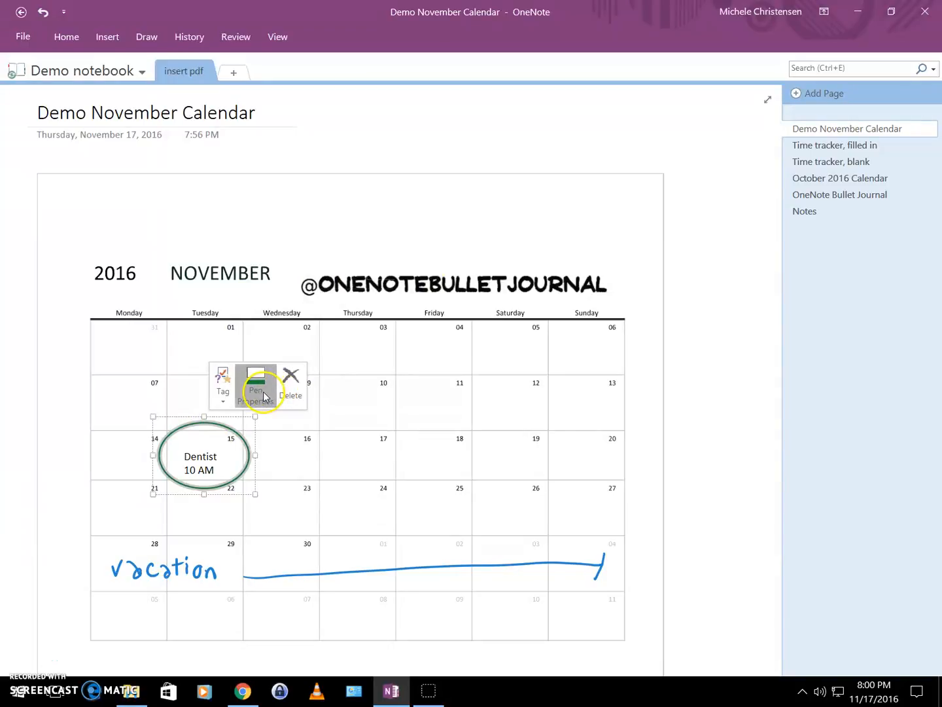
Recolour the oval's outline to red through its Color & Thickness settings
left_click(256, 386)
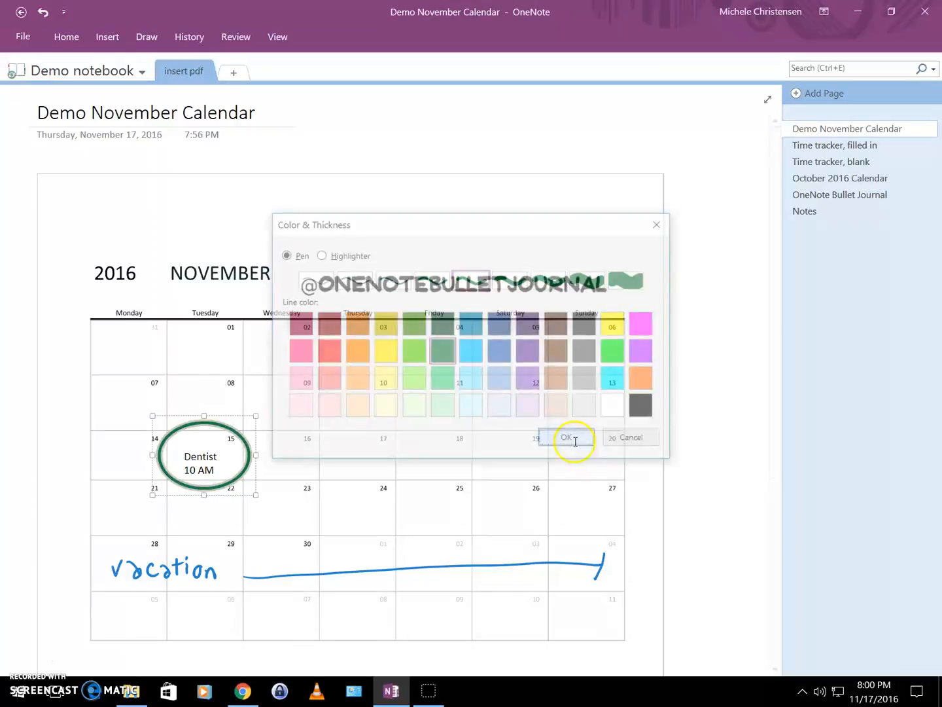
left_click(566, 437)
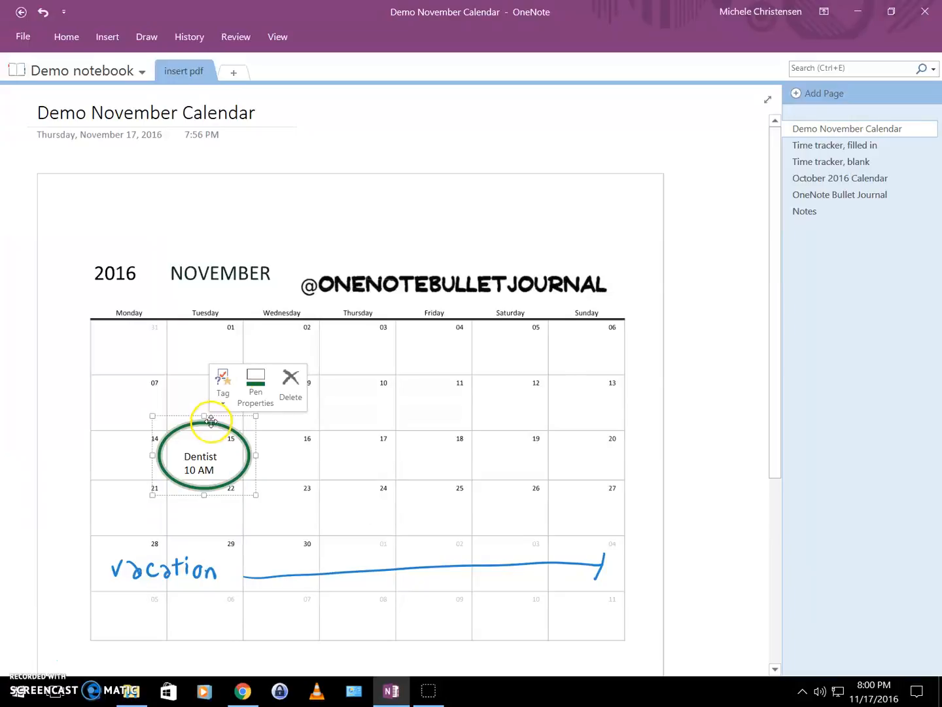
left_click(255, 386)
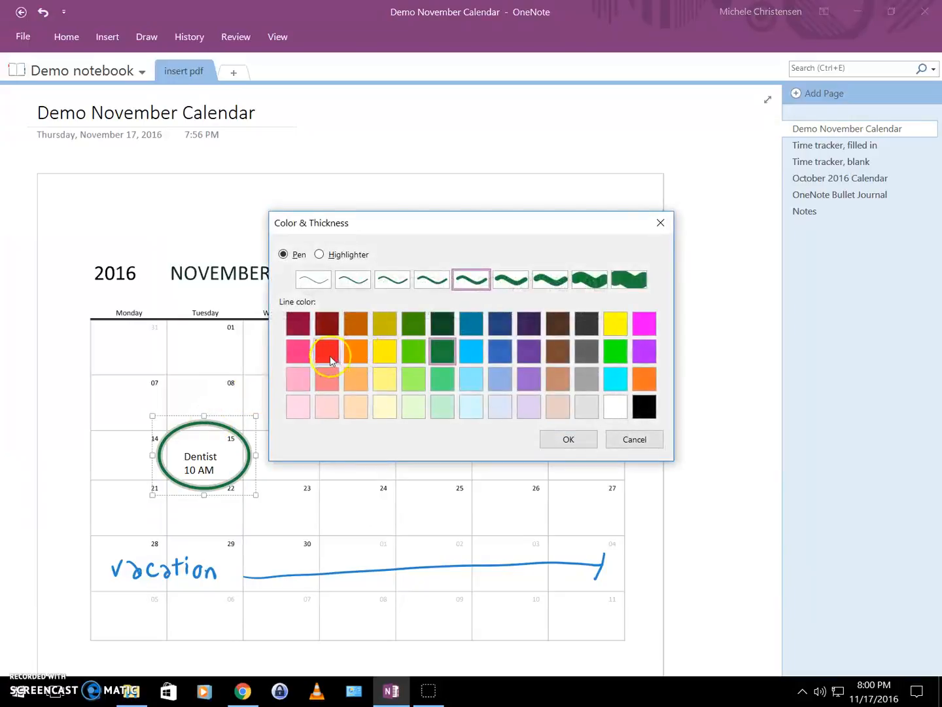
left_click(568, 439)
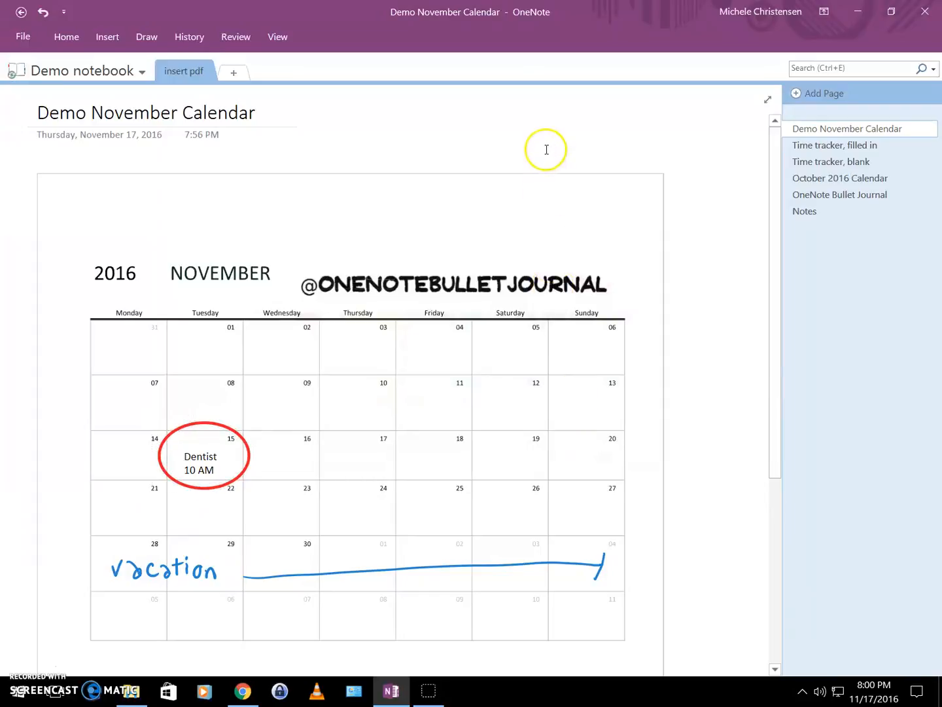
mouse_move(424, 242)
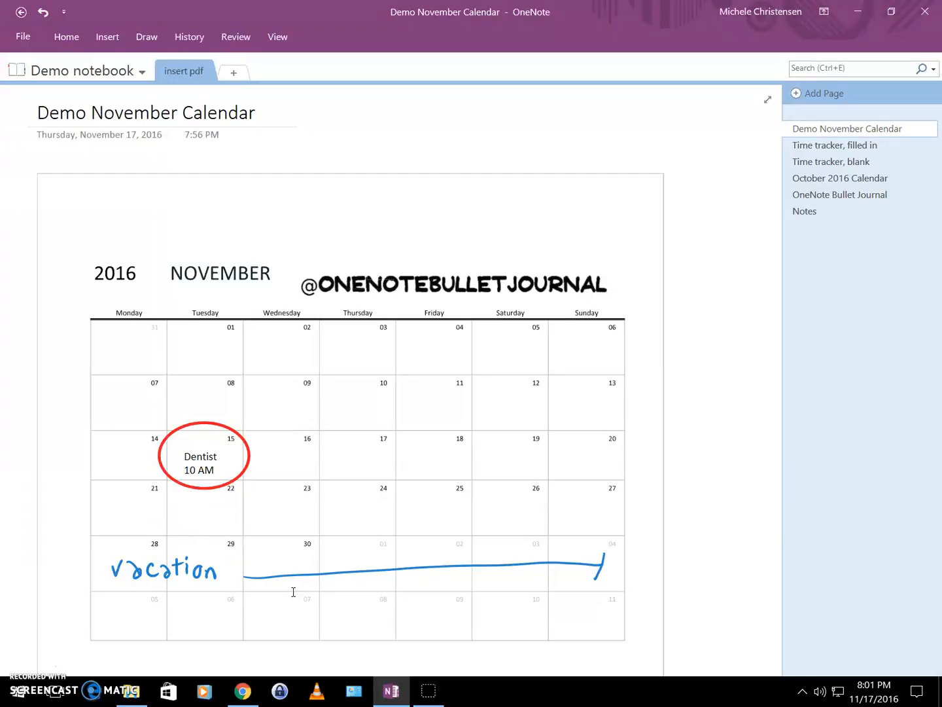
left_click(551, 144)
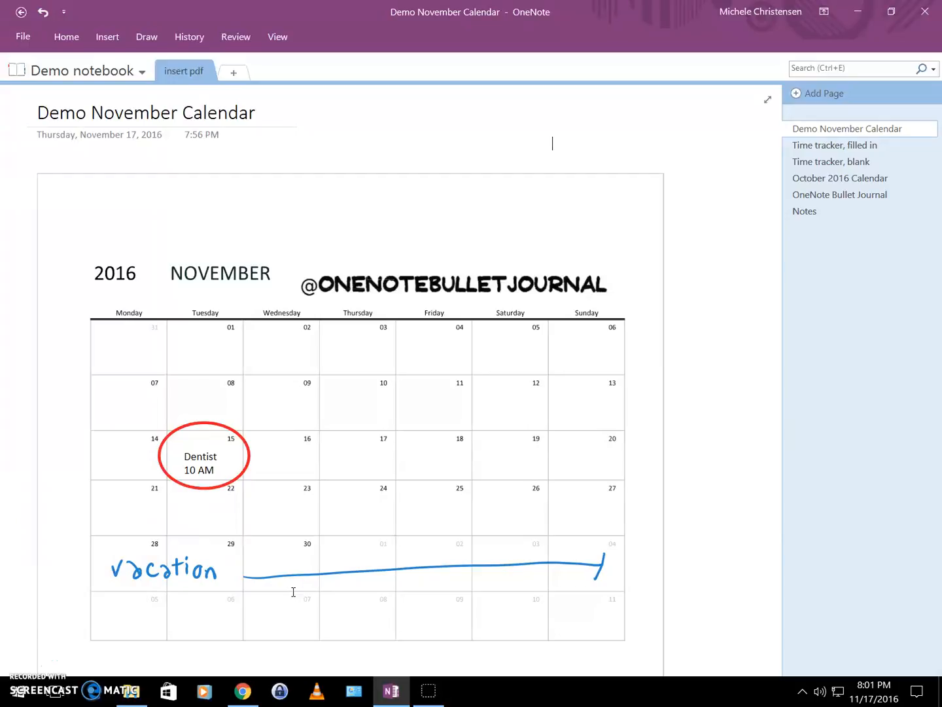